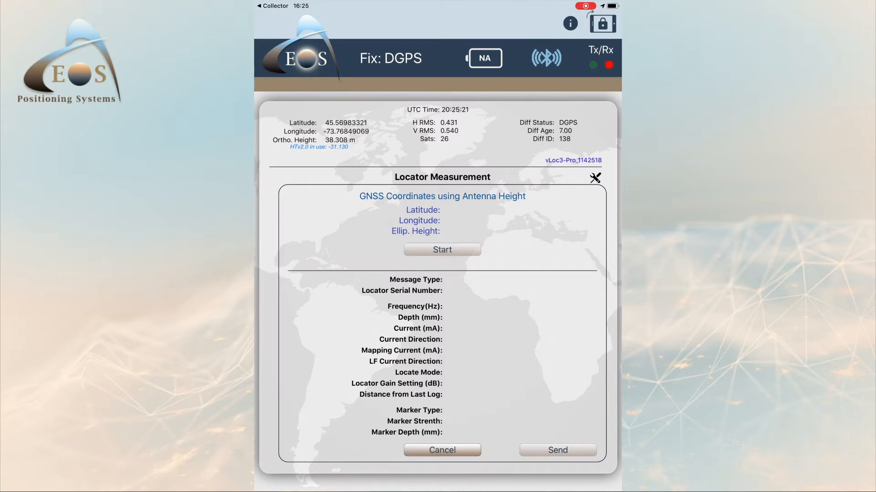
- Send the vLoc3-Pro's 60 Hz peak-mode reading at 140 dB gain to Eos Tools Pro
{"action": "left_click", "coordinate": [441, 249]}
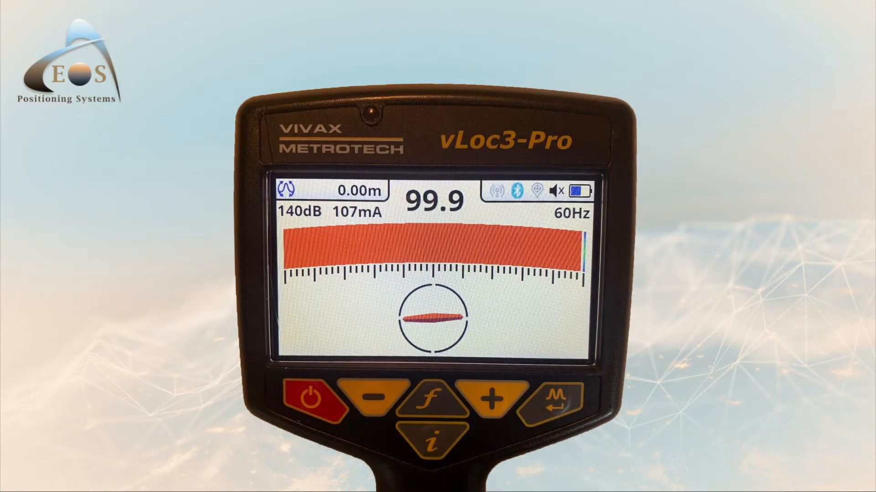
{"action": "left_click", "coordinate": [490, 398]}
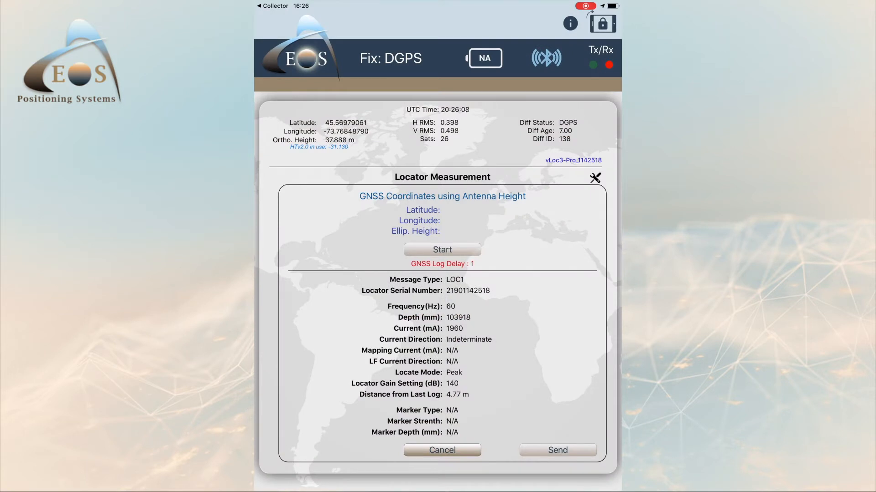
- Average GNSS coordinates over a few epochs and attach them to the vLoc3-Pro locate reading
{"action": "left_click", "coordinate": [442, 249]}
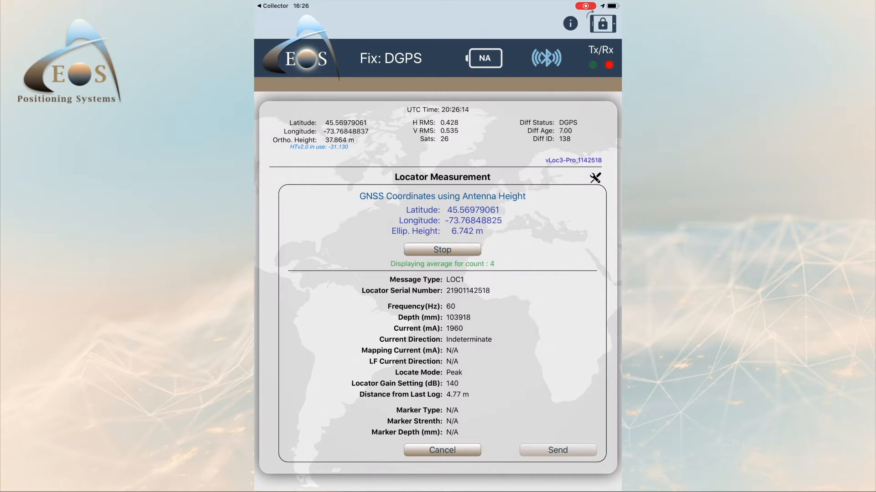
{"action": "left_click", "coordinate": [441, 249]}
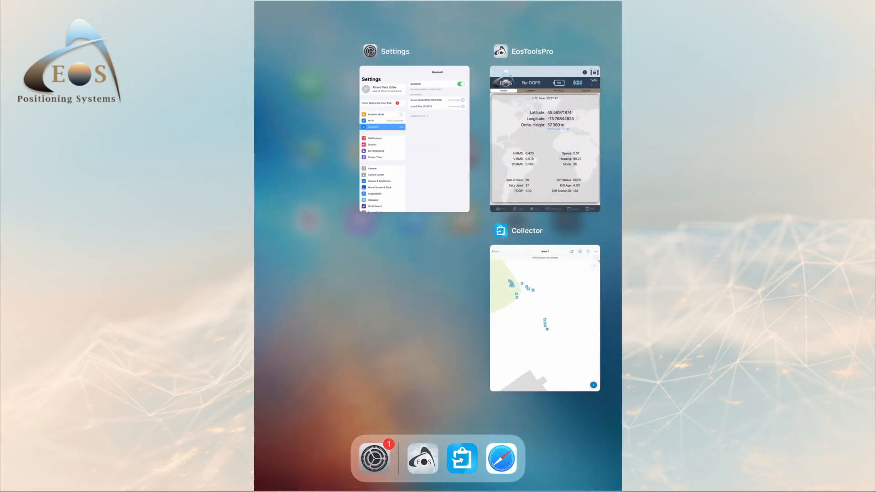
- Bring ArcGIS Collector forward to view the Area 2 locate point record
{"action": "left_click", "coordinate": [544, 319]}
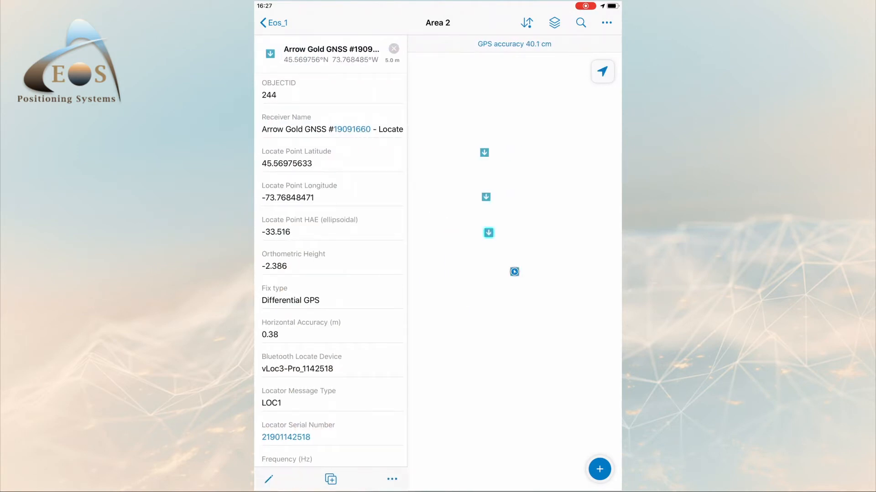
{"action": "scroll", "scroll_direction": "down", "scroll_amount": 3}
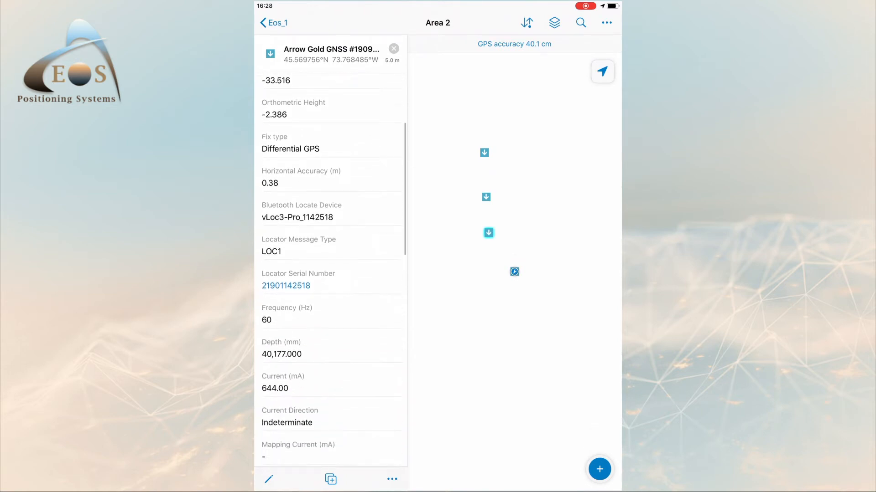
{"action": "scroll", "scroll_direction": "down", "scroll_amount": 3}
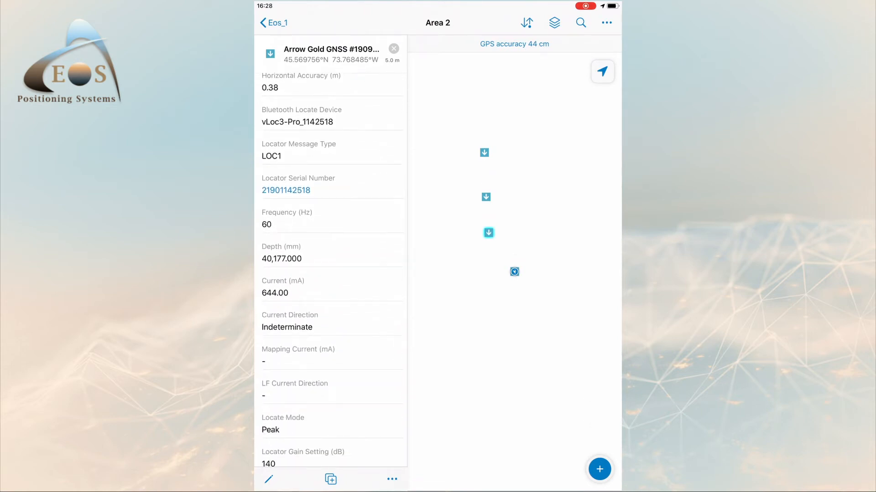
{"action": "scroll", "scroll_direction": "down", "scroll_amount": 3}
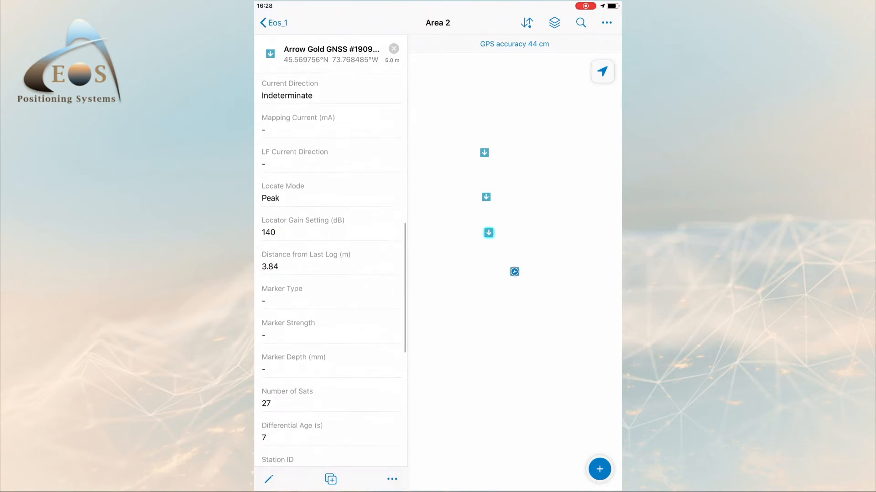
{"action": "scroll", "scroll_direction": "down", "scroll_amount": 3}
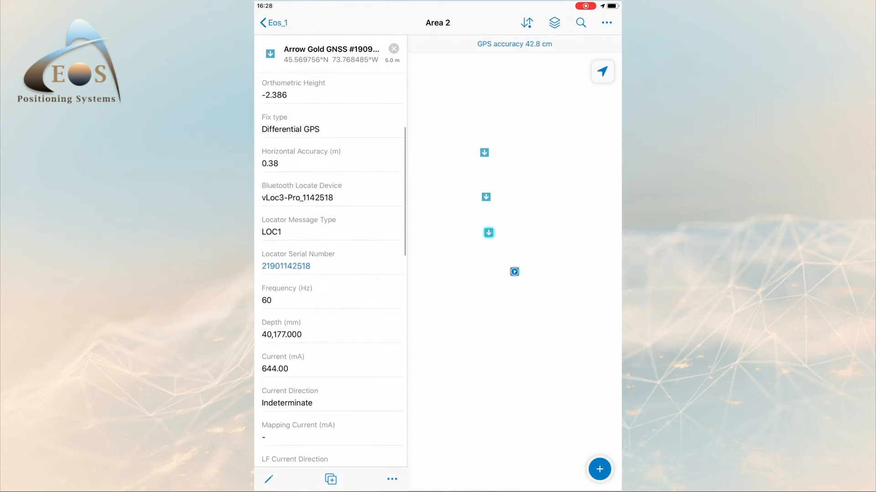
{"action": "scroll", "scroll_direction": "down", "scroll_amount": 3}
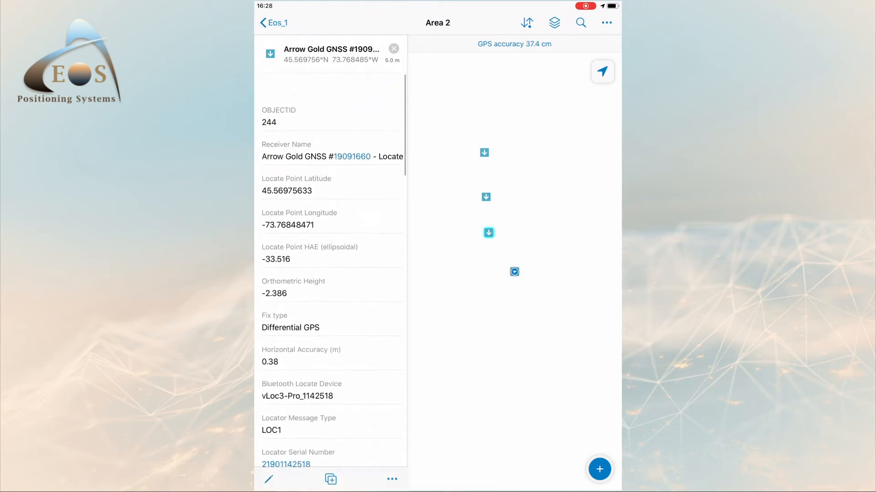